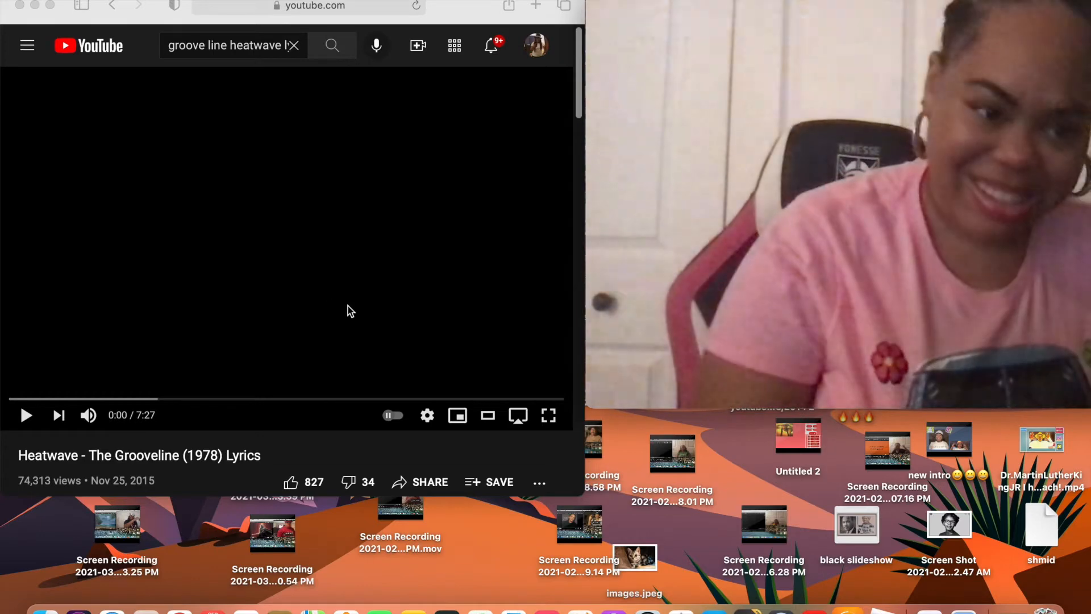
pyautogui.moveTo(26, 414)
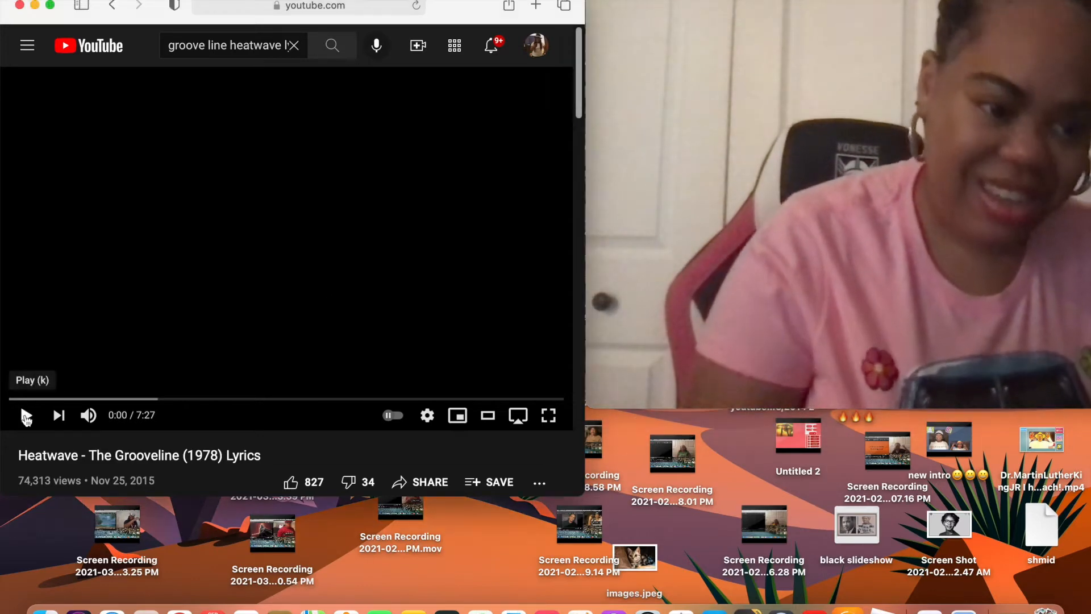
# Step: Start playing the Heatwave 'The Grooveline' lyrics video and let it run past four minutes
pyautogui.click(26, 416)
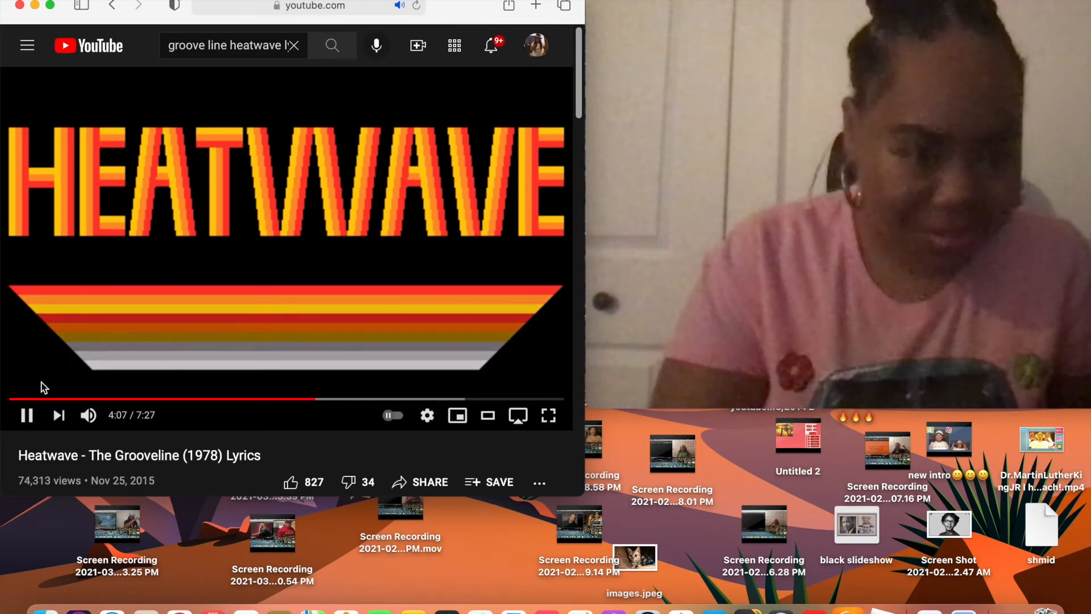
pyautogui.moveTo(28, 415)
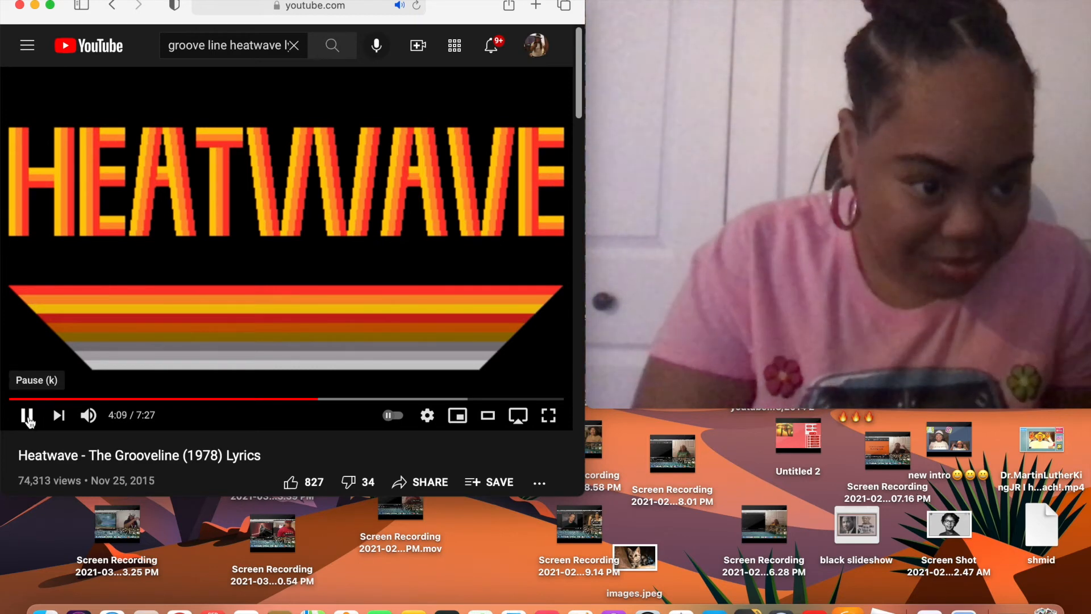